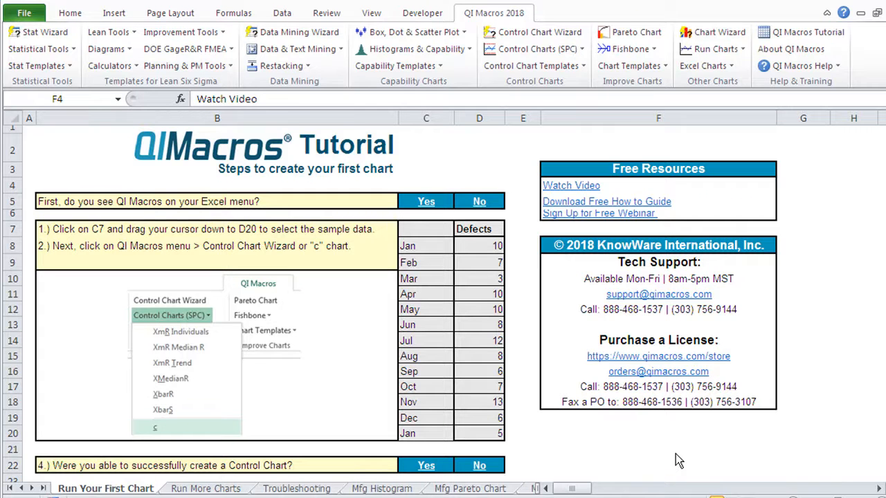
mouse_move(547, 325)
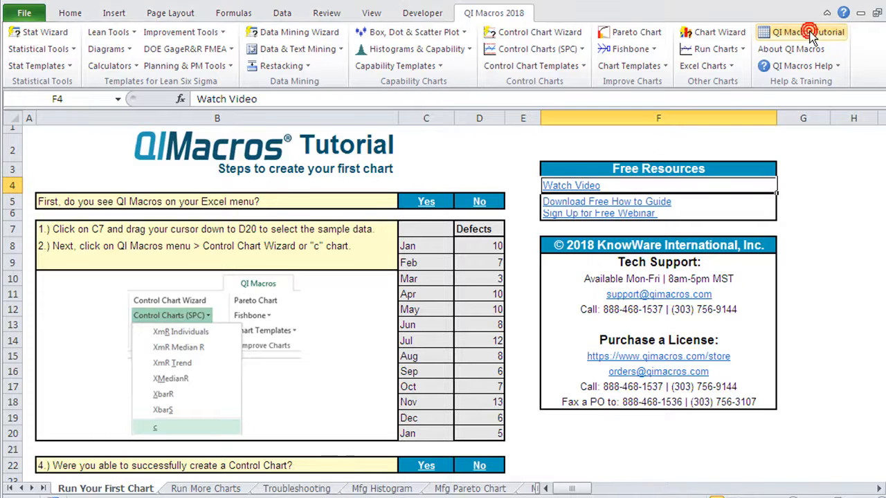
mouse_move(812, 39)
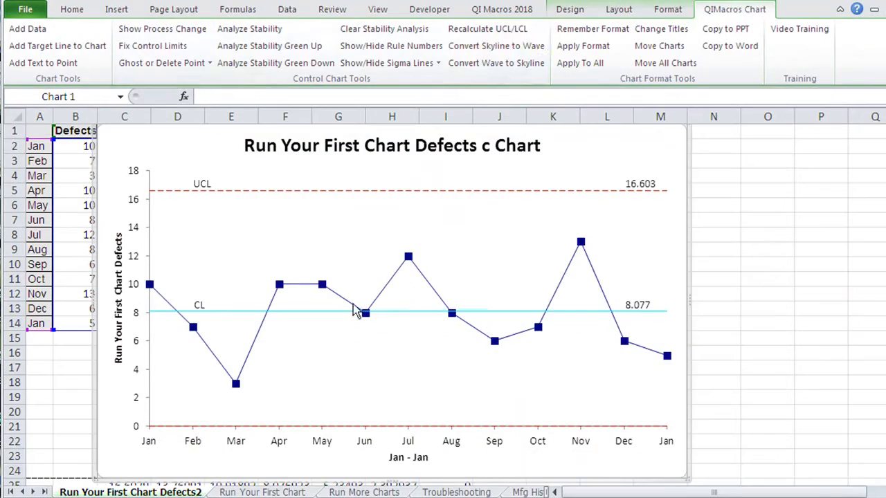
mouse_move(546, 289)
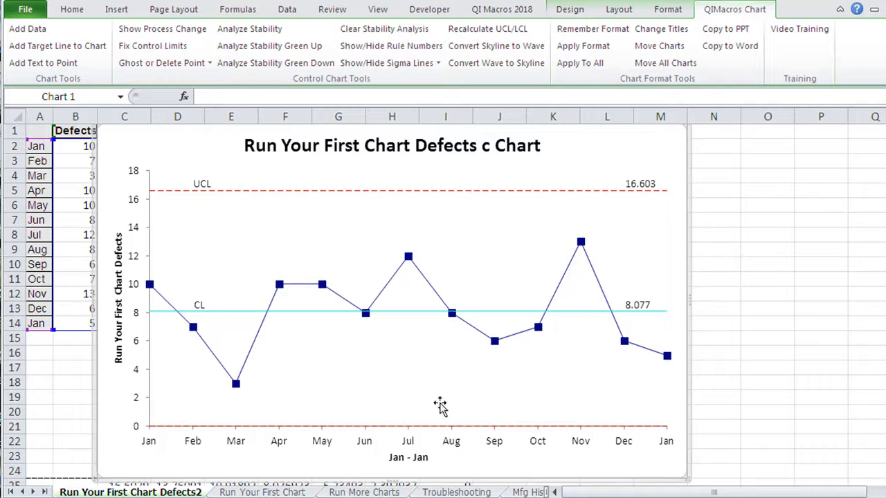
mouse_move(424, 398)
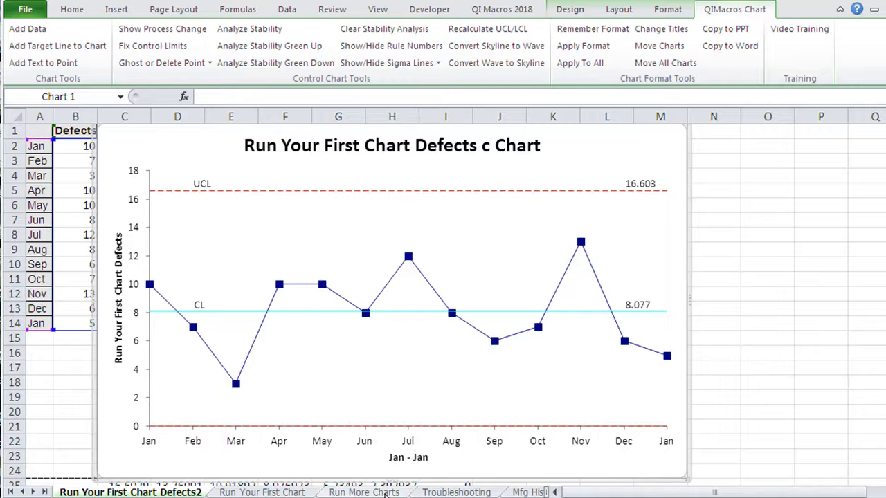
- Switch to the Run More Charts sheet listing further practice exercises
left_click(362, 492)
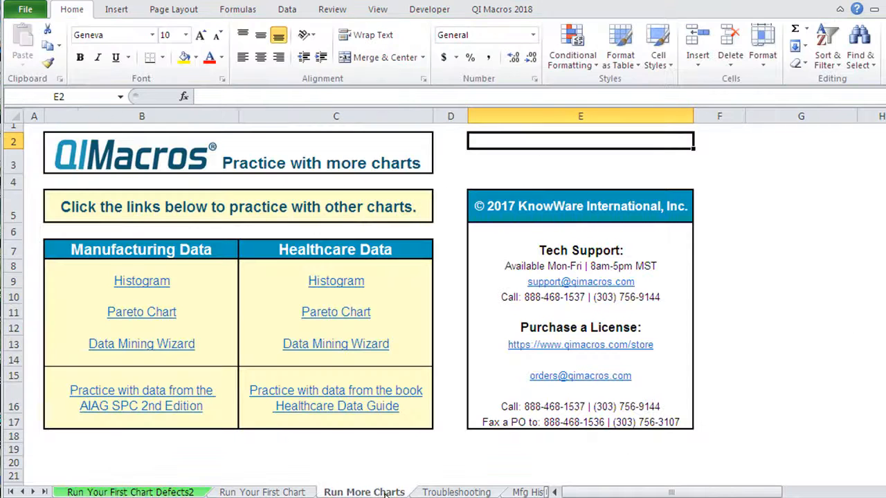
mouse_move(204, 252)
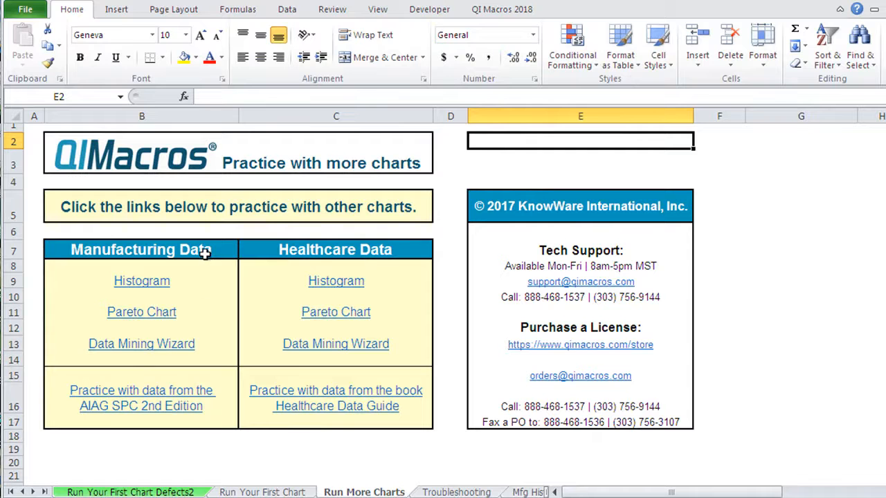
mouse_move(325, 258)
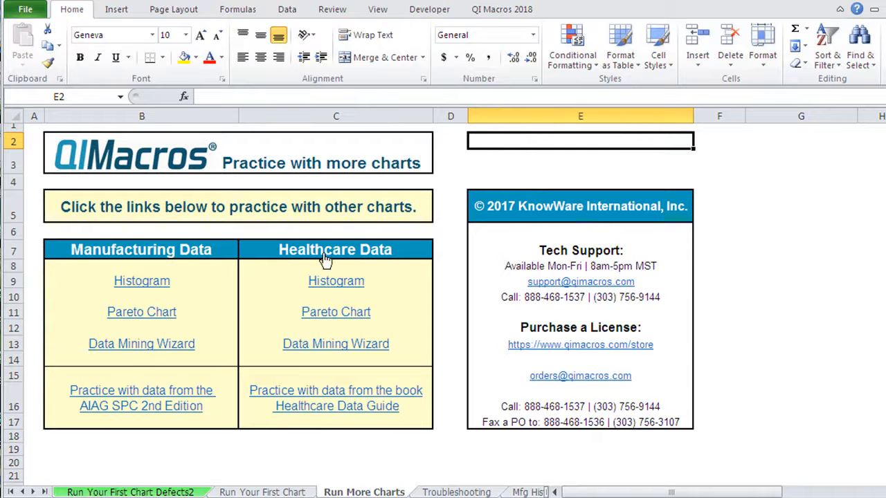
mouse_move(202, 277)
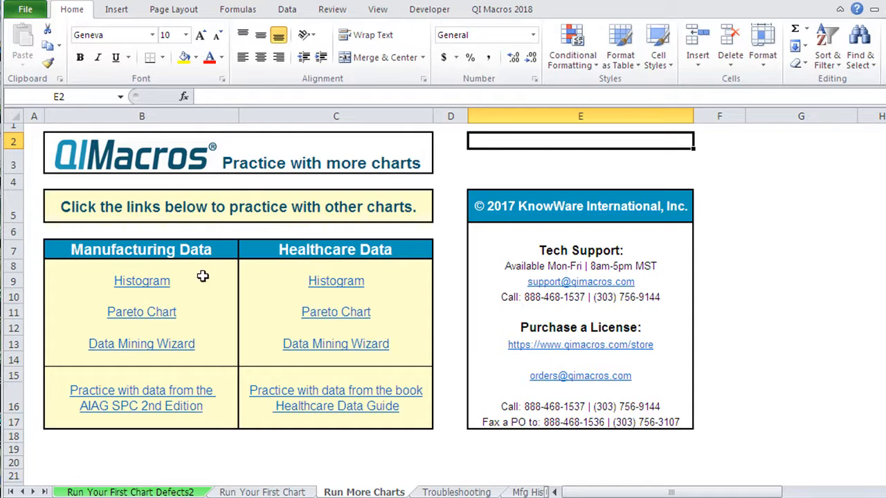
mouse_move(212, 285)
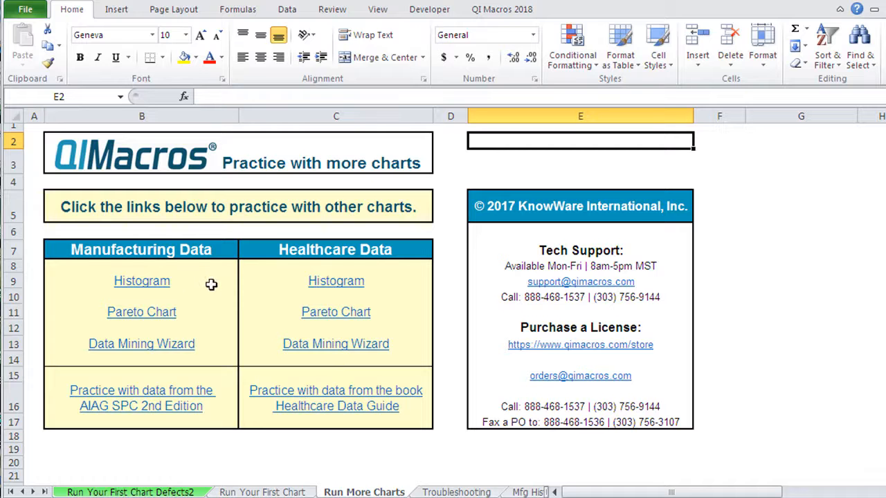
mouse_move(335, 281)
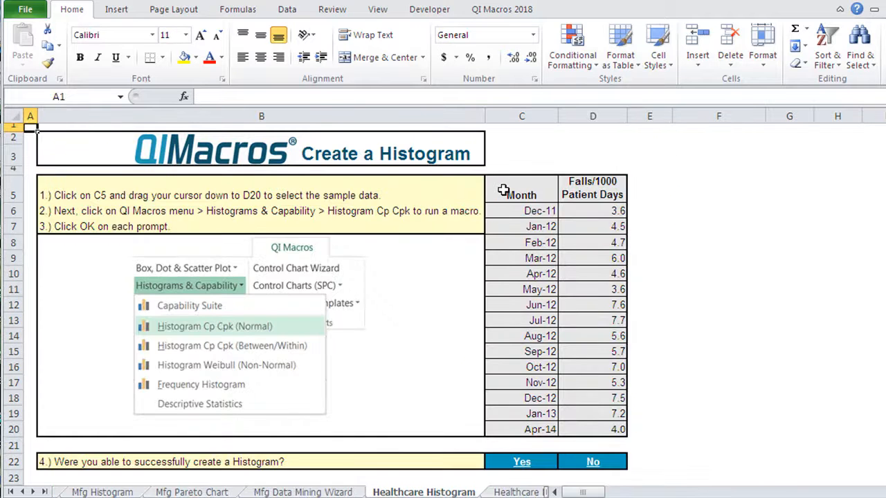
- Select Month and Falls/1000 Patient Days (C5:D20) and run Histogram Cp Cpk (Normal)
left_click_drag(520, 194, 593, 351)
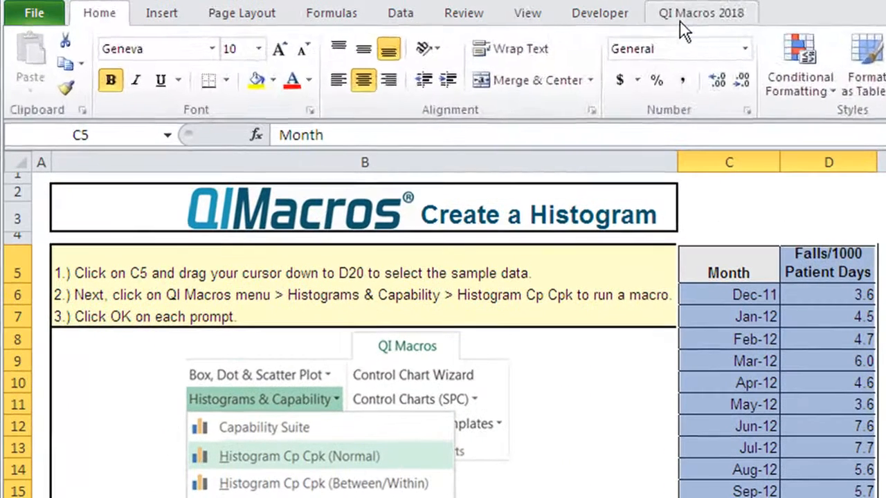
left_click(702, 13)
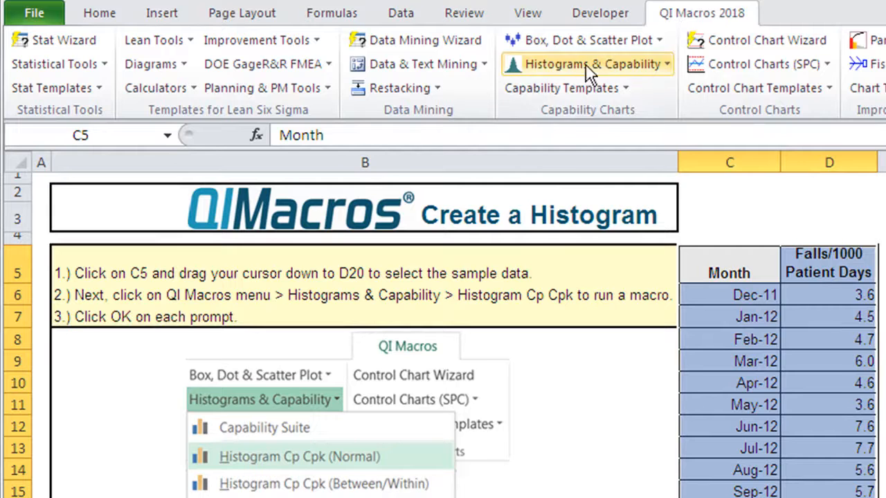
left_click(587, 63)
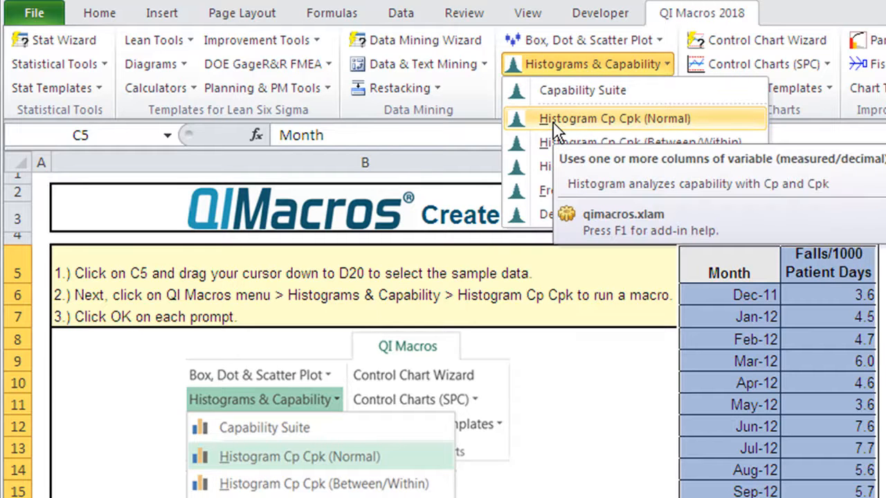
left_click(624, 119)
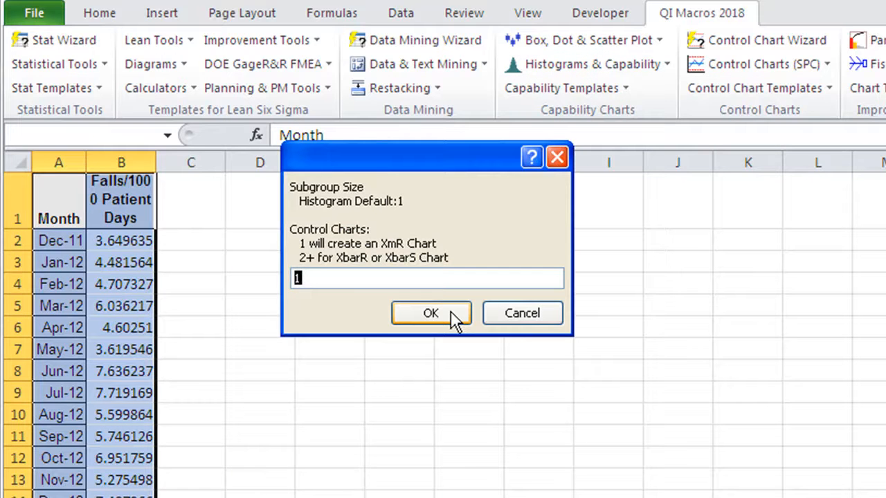
- Build the falls histogram with subgroup size 1, USL 10.043, no LSL and the suggested bar count
left_click(432, 313)
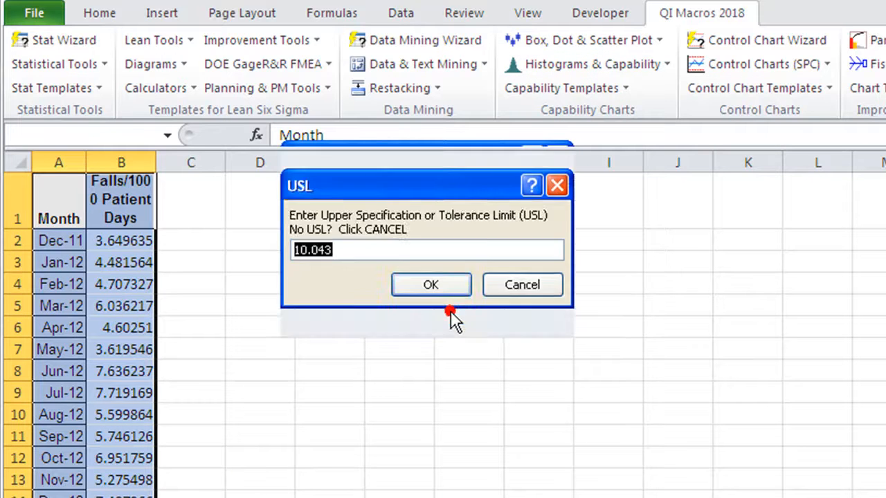
mouse_move(455, 321)
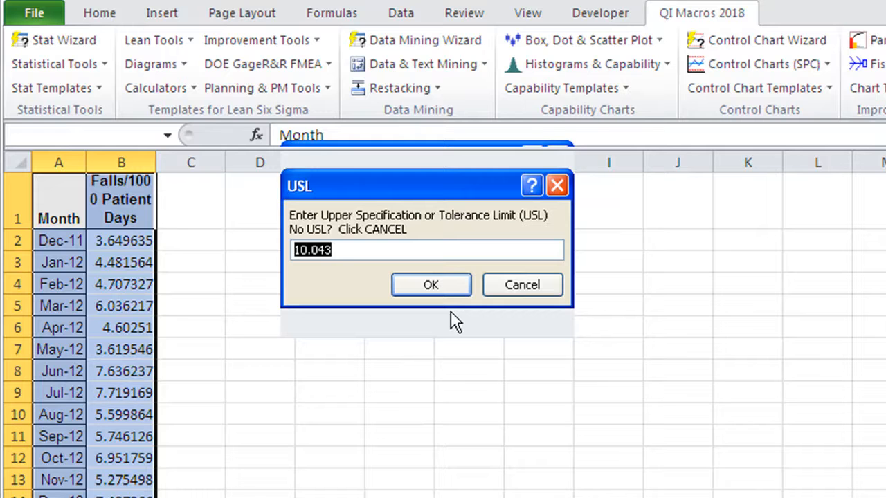
mouse_move(448, 313)
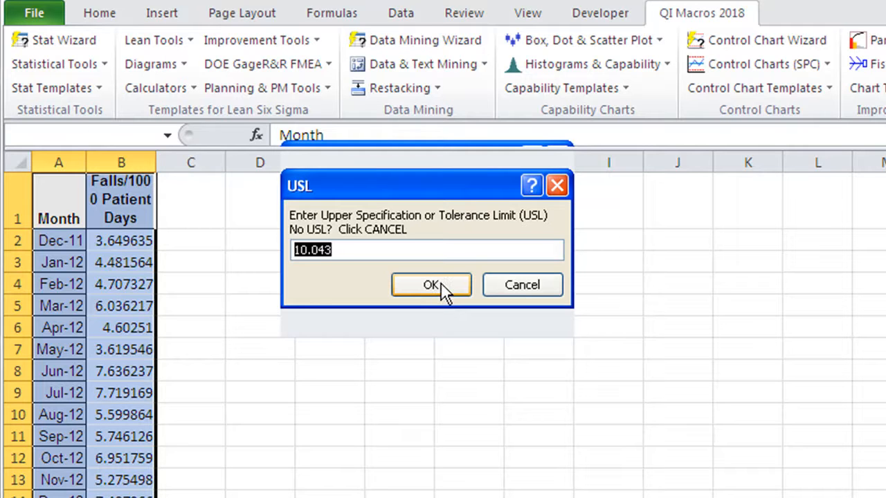
left_click(432, 285)
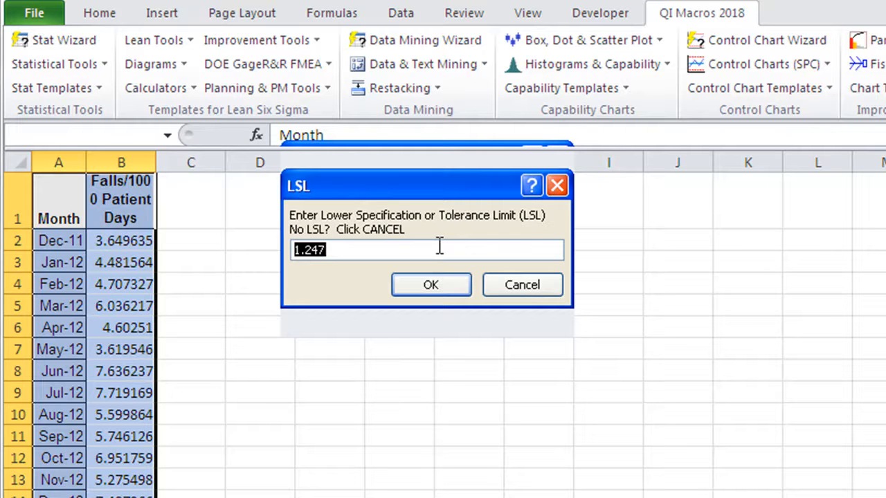
mouse_move(522, 285)
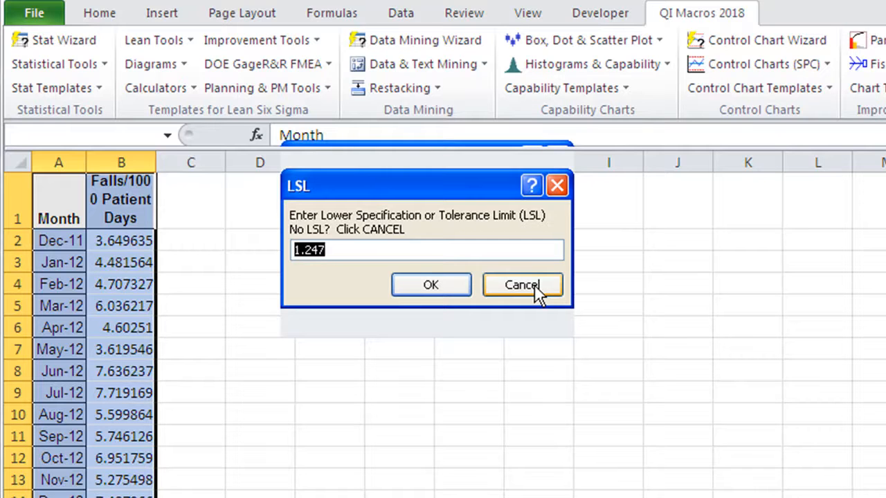
left_click(523, 285)
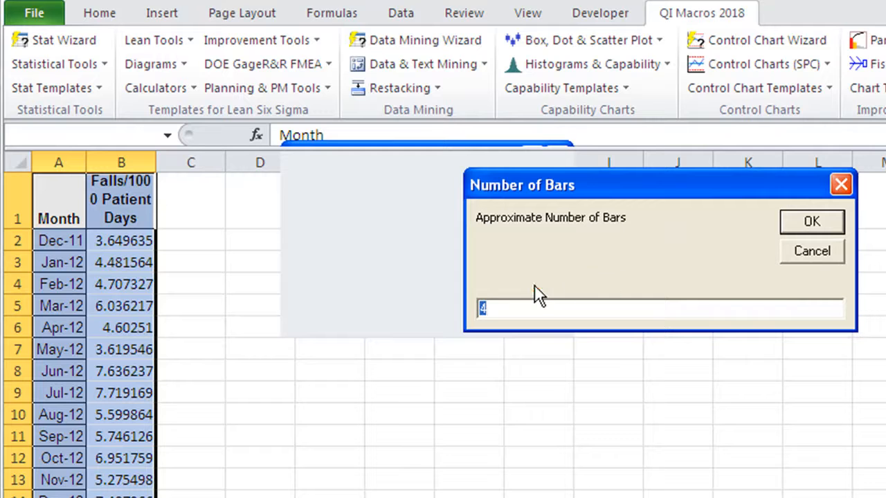
mouse_move(811, 222)
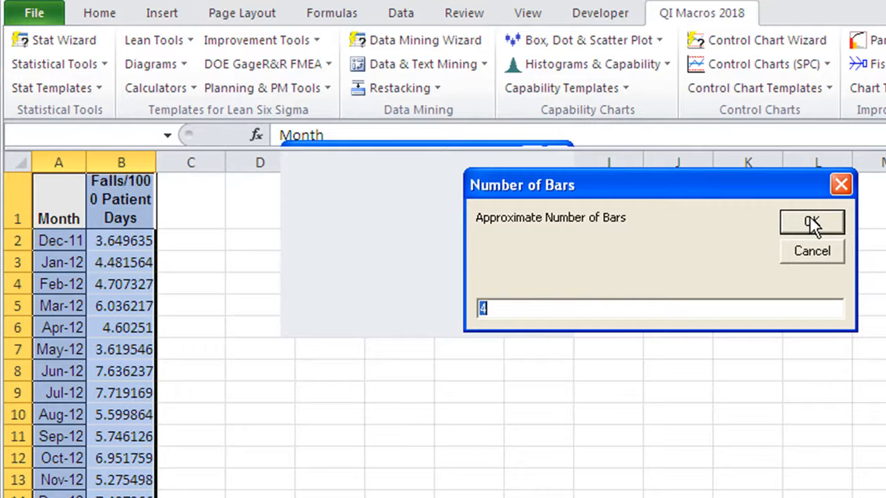
left_click(811, 223)
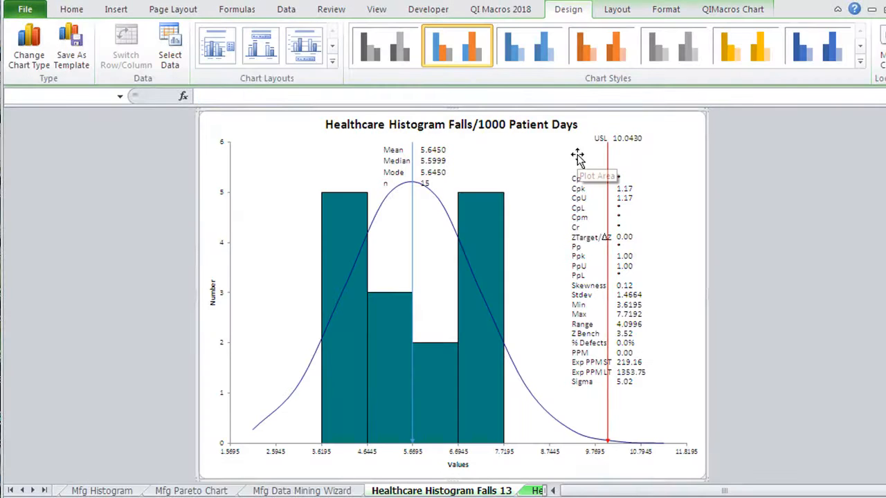
mouse_move(505, 216)
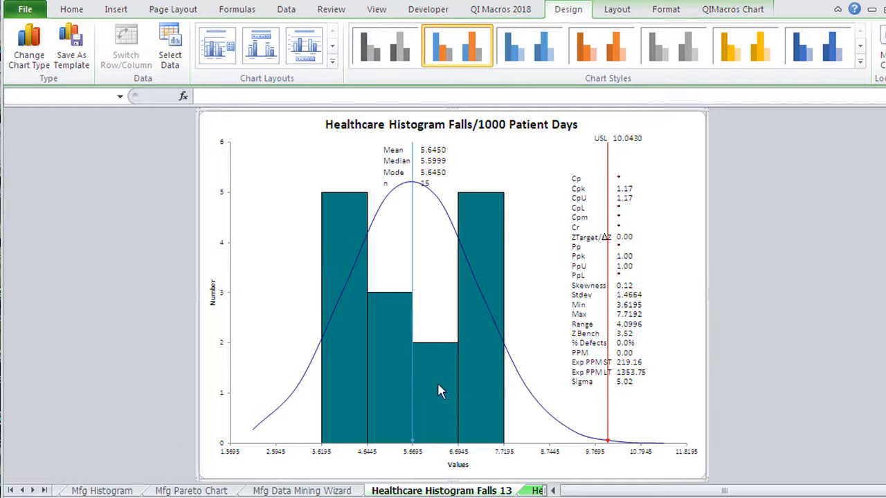
mouse_move(360, 249)
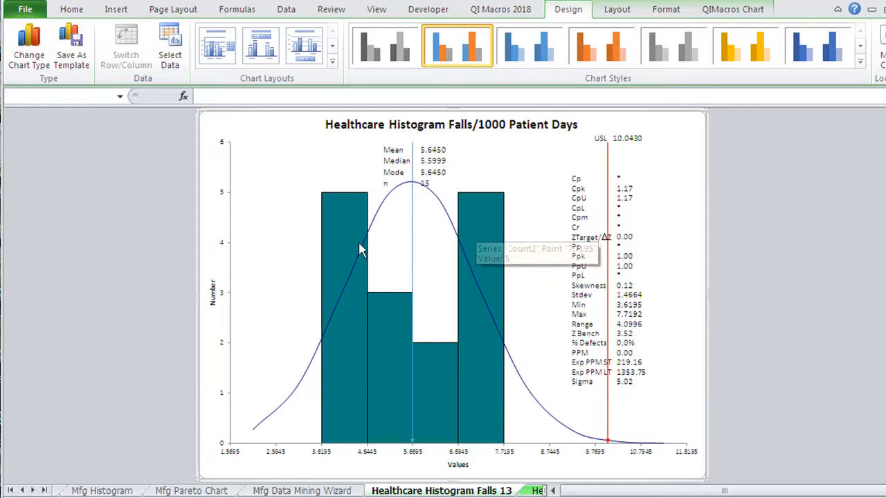
mouse_move(346, 213)
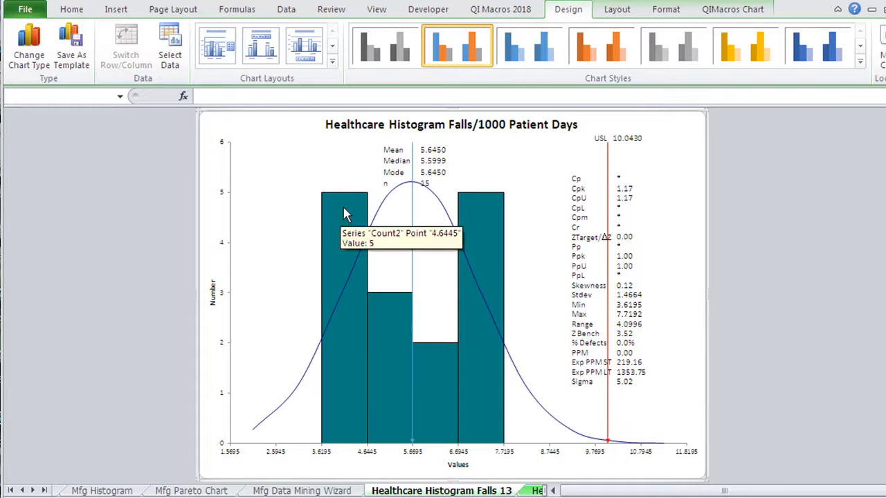
mouse_move(778, 220)
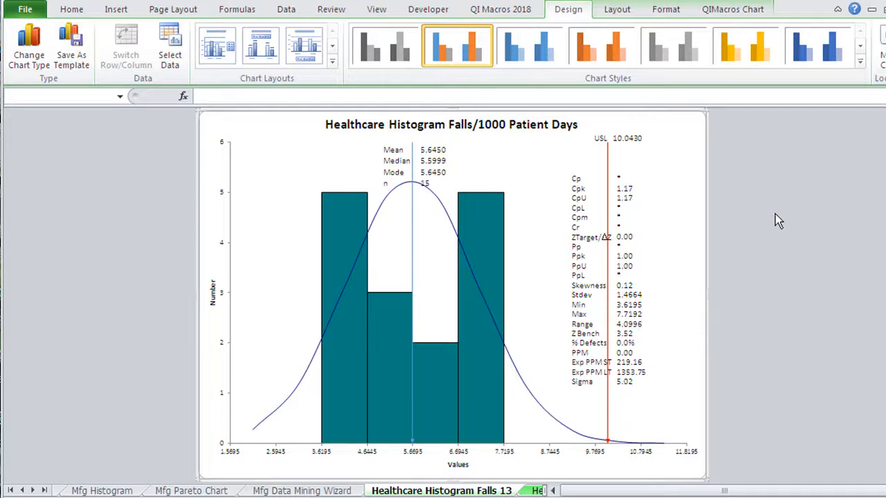
- Move on to the Pareto chart practice sheet with medication error data
left_click(382, 490)
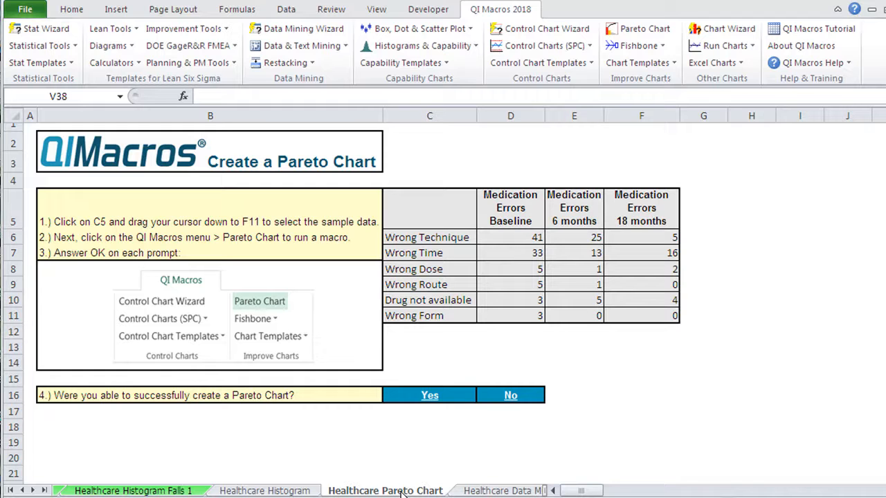
- Create a Pareto chart from the medication errors table selected in C5:F11
left_click_drag(429, 201, 510, 269)
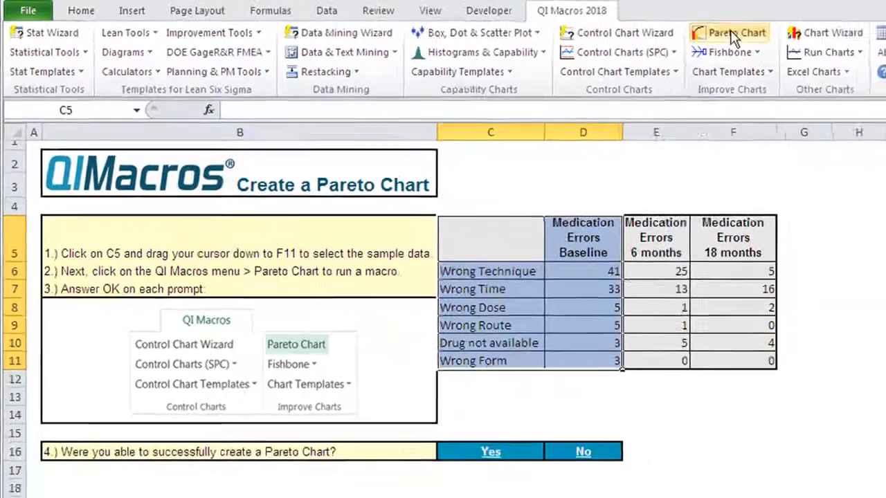
left_click(731, 31)
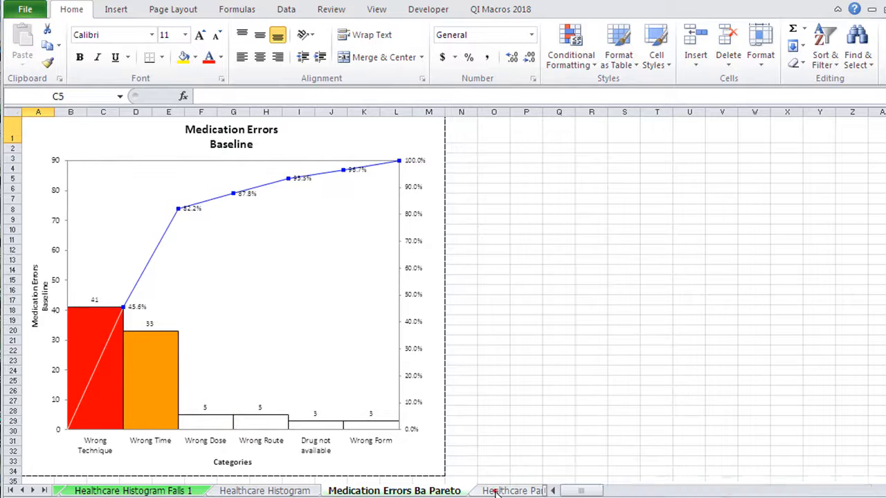
- Review the baseline, 6-month and 18-month medication error Pareto charts, then return to the tutorial sheet
left_click(515, 490)
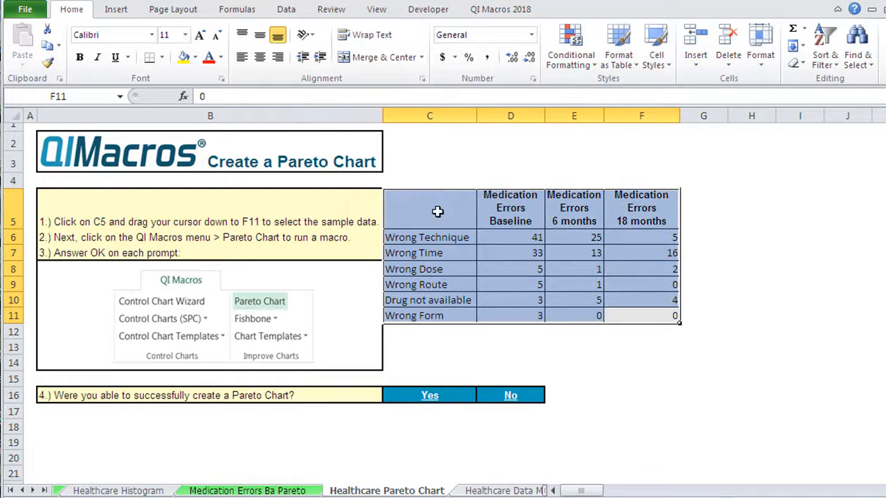
left_click(499, 8)
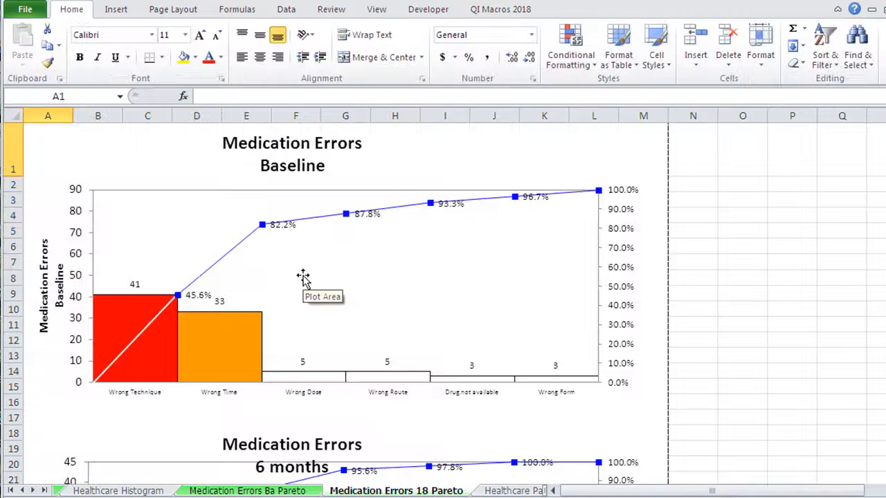
scroll("down", 3)
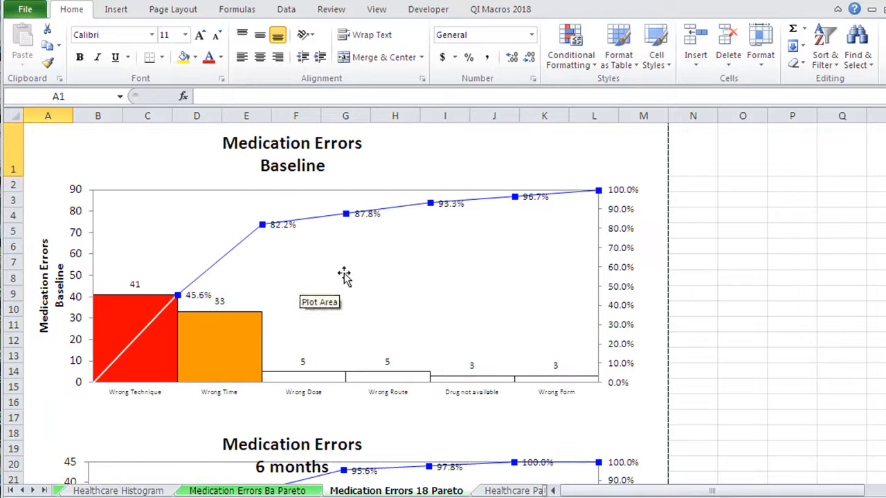
mouse_move(447, 169)
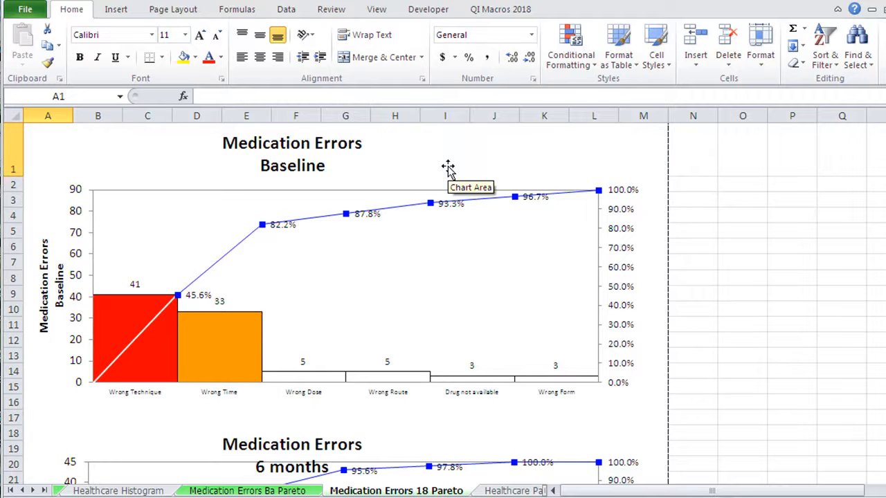
left_click(271, 490)
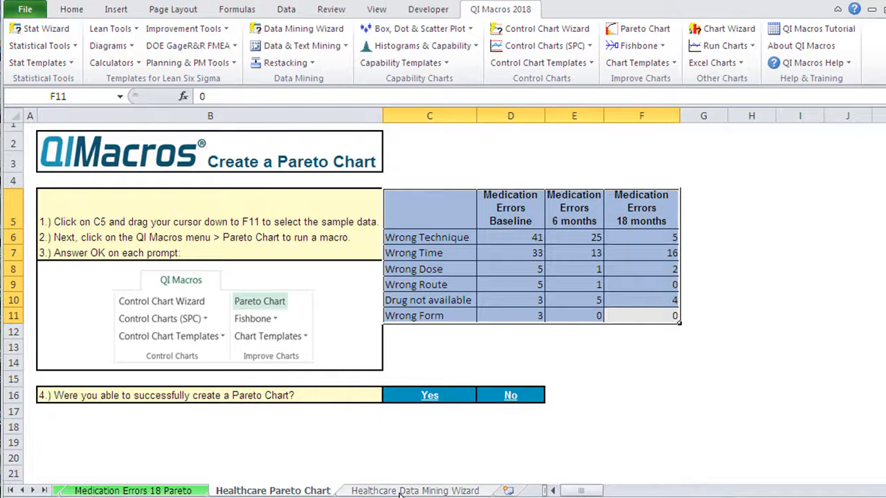
- Open the Healthcare Data Mining Wizard sheet and select the patient harm column headings to analyze
left_click(414, 490)
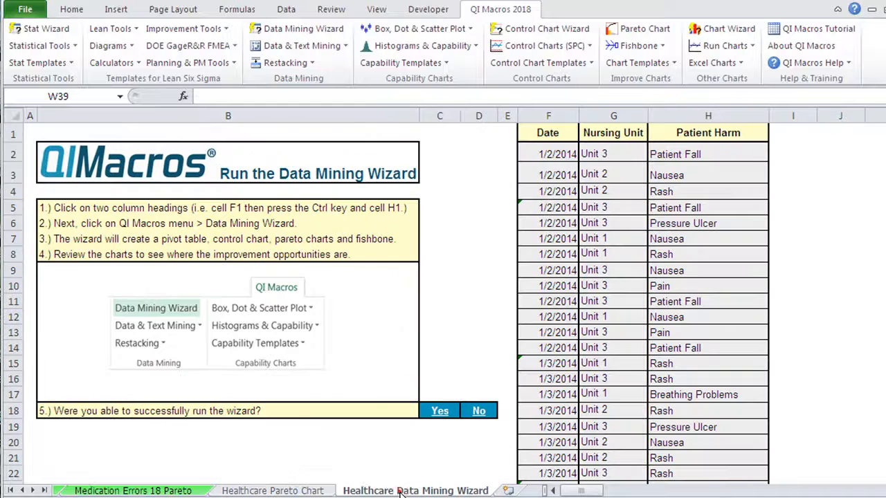
mouse_move(578, 169)
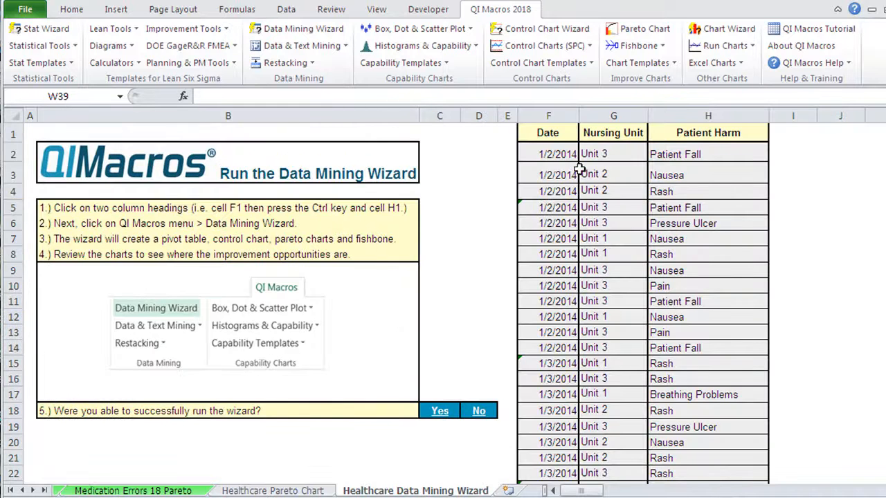
mouse_move(664, 154)
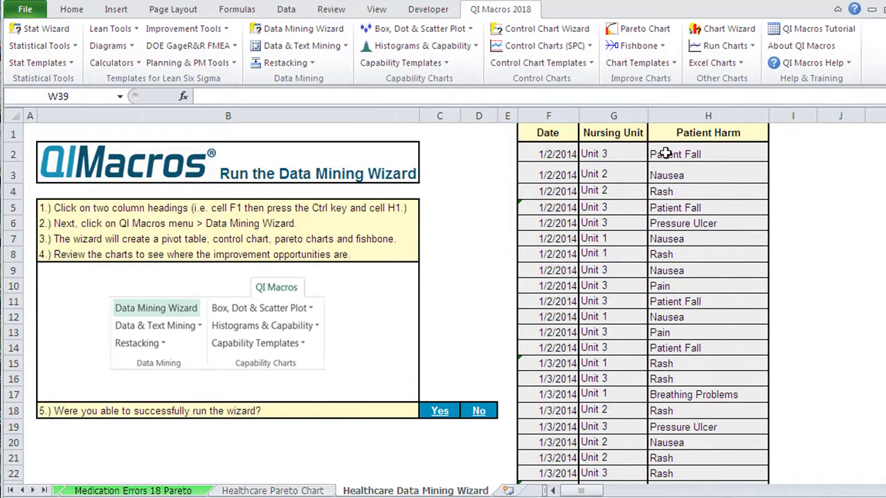
mouse_move(620, 179)
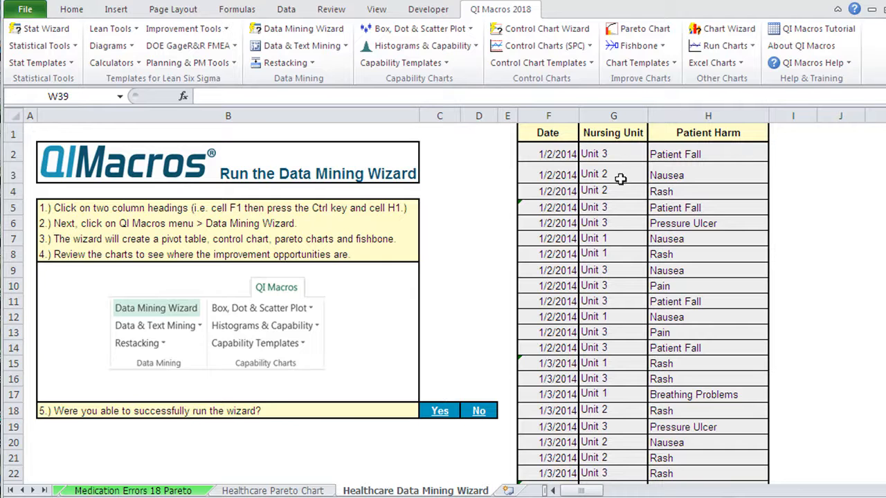
left_click(548, 133)
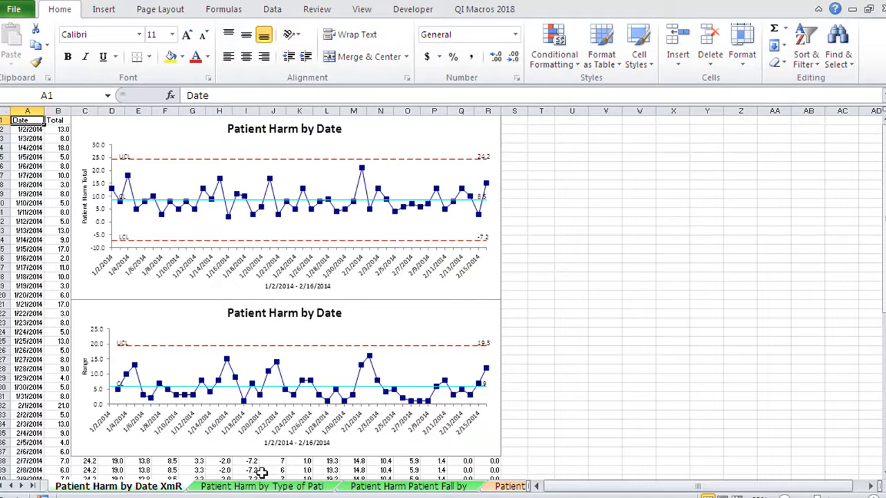
mouse_move(296, 220)
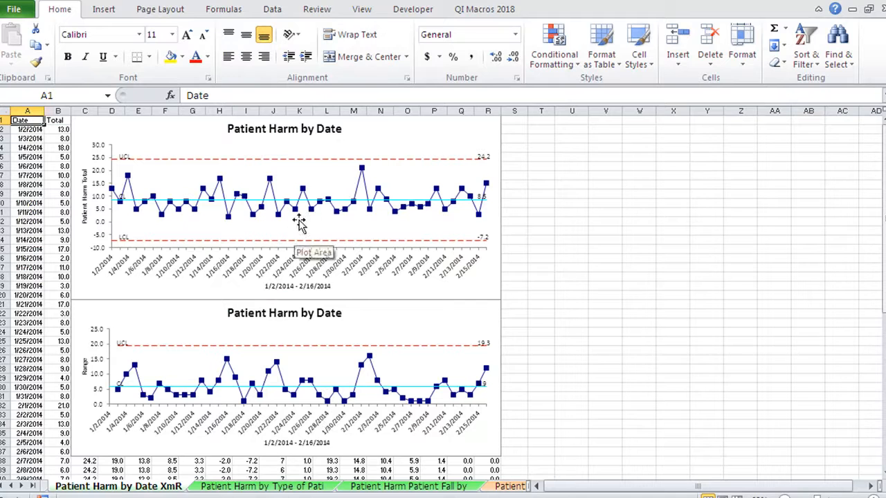
mouse_move(337, 329)
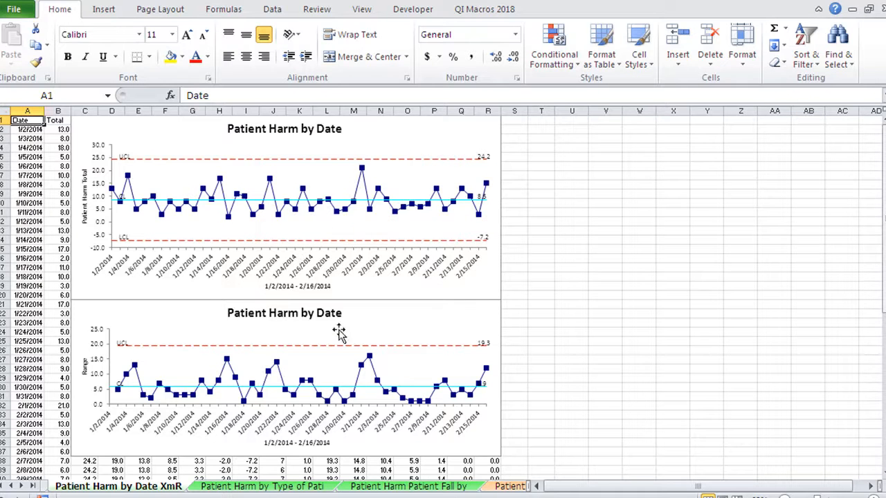
- View the Patient Harm by Type Pareto and the Unit 3 patient falls fishbone diagram
left_click(267, 486)
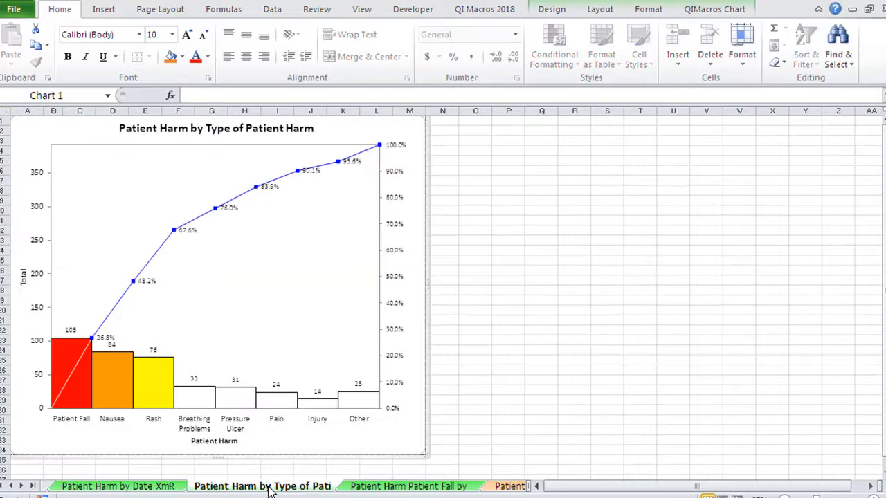
mouse_move(67, 374)
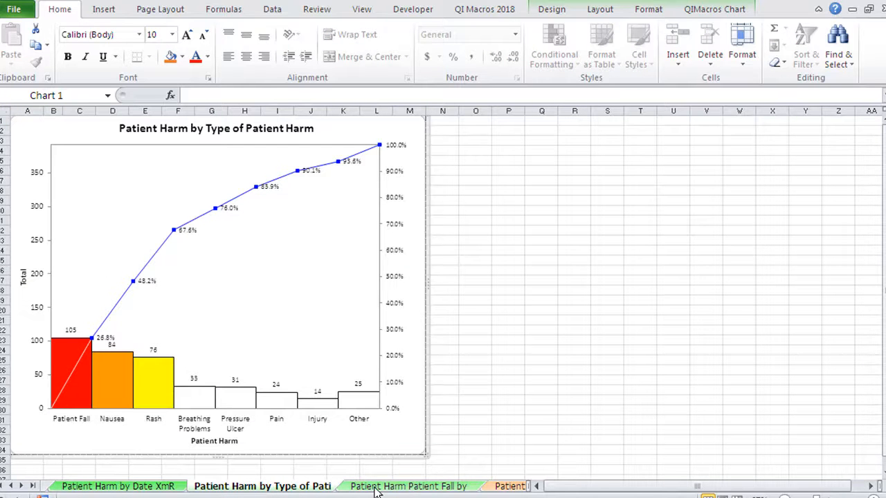
left_click(418, 486)
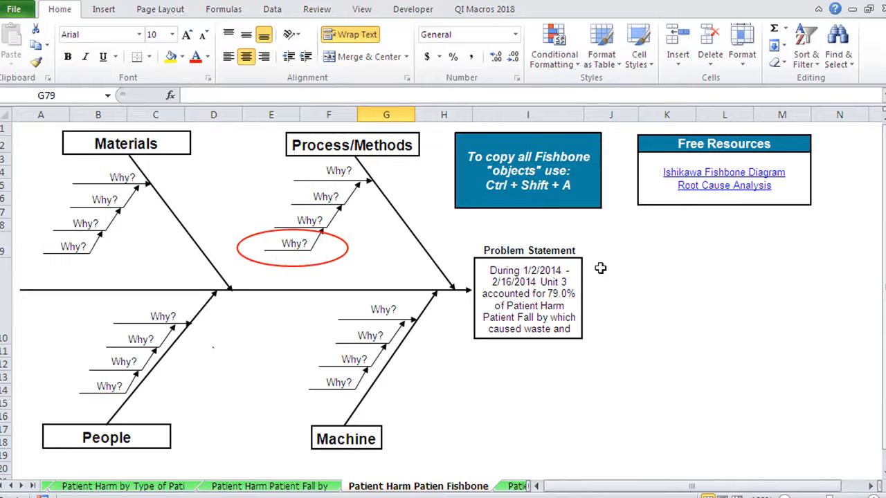
mouse_move(661, 306)
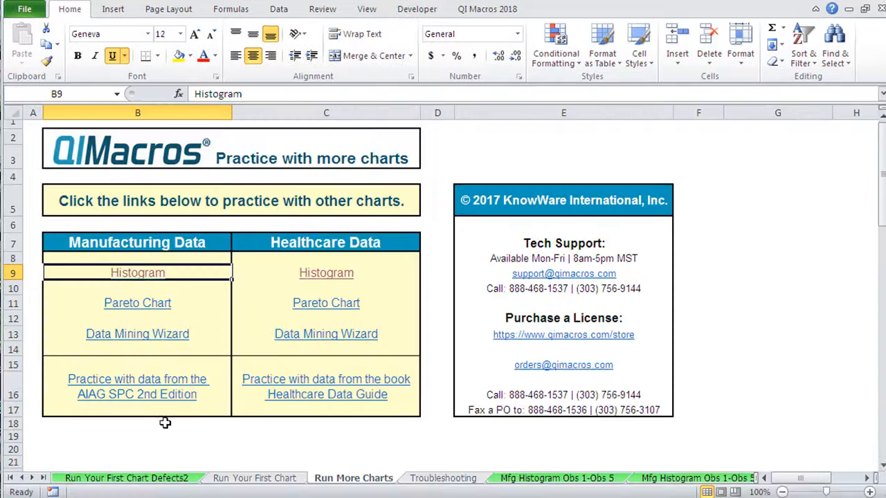
mouse_move(133, 384)
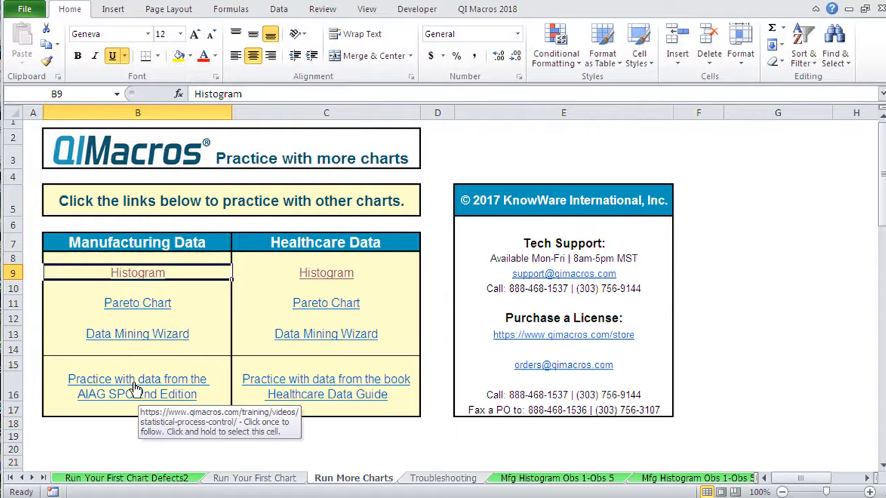
mouse_move(161, 379)
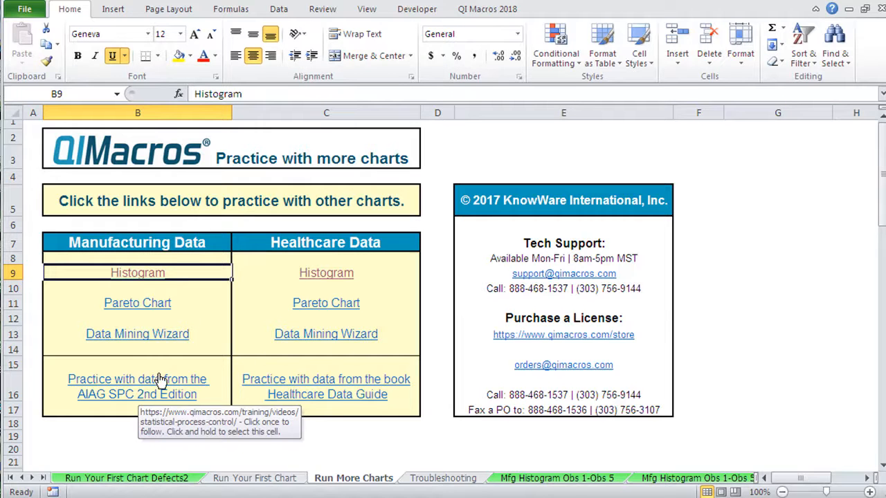
mouse_move(249, 387)
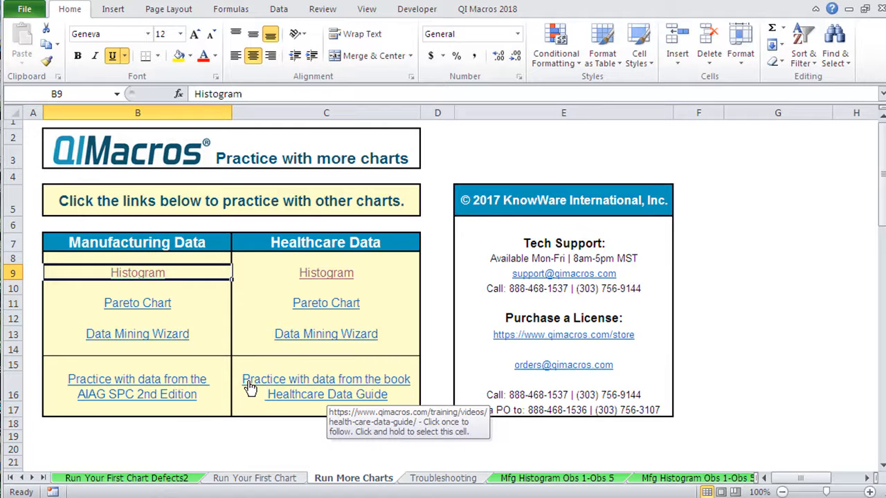
- Show the QI Macros 2018 ribbon with its charting tool menu
left_click(487, 8)
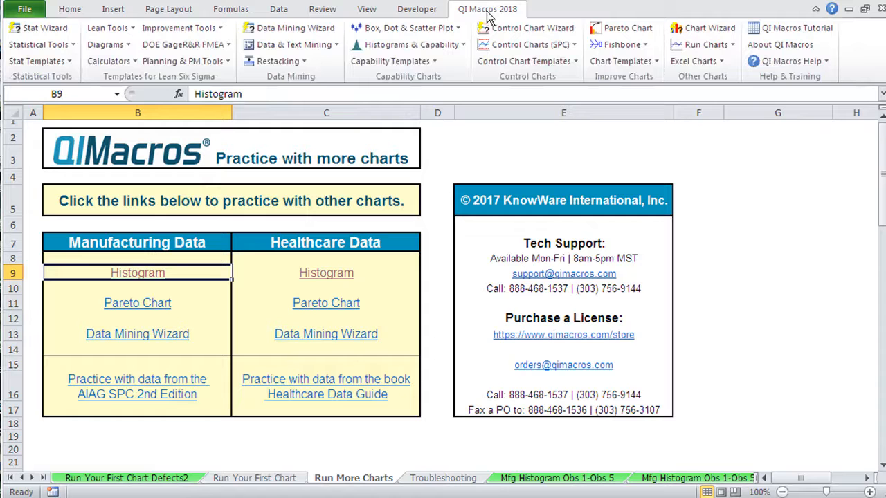
mouse_move(529, 27)
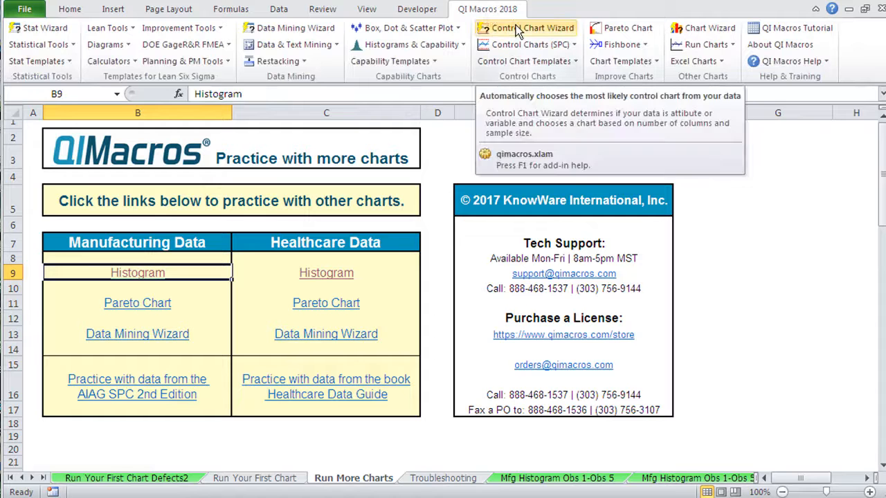
mouse_move(412, 42)
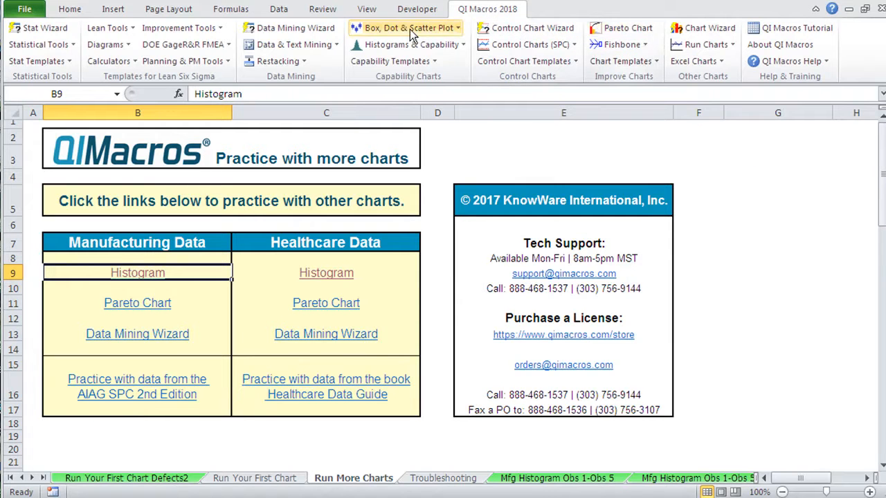